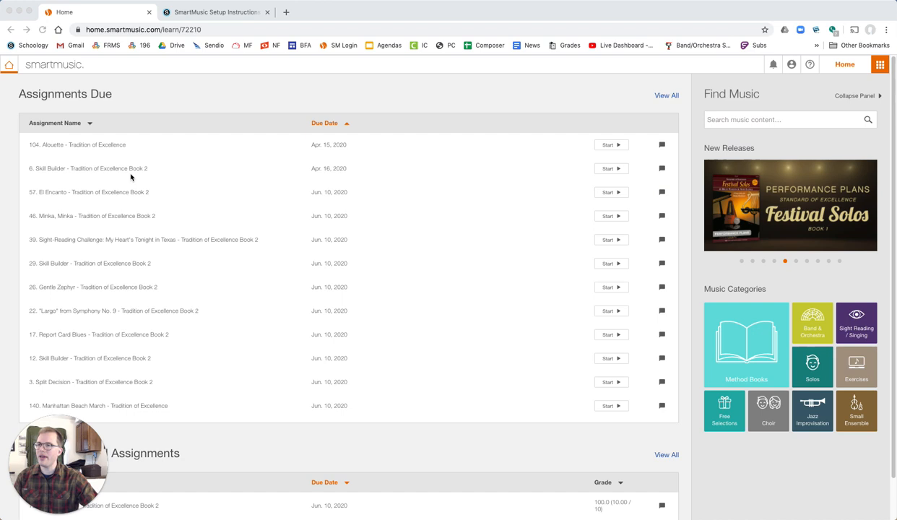
- Start the 46. Minka, Minka assignment from Assignments Due to reach the Select Part dialog
left_click(42, 29)
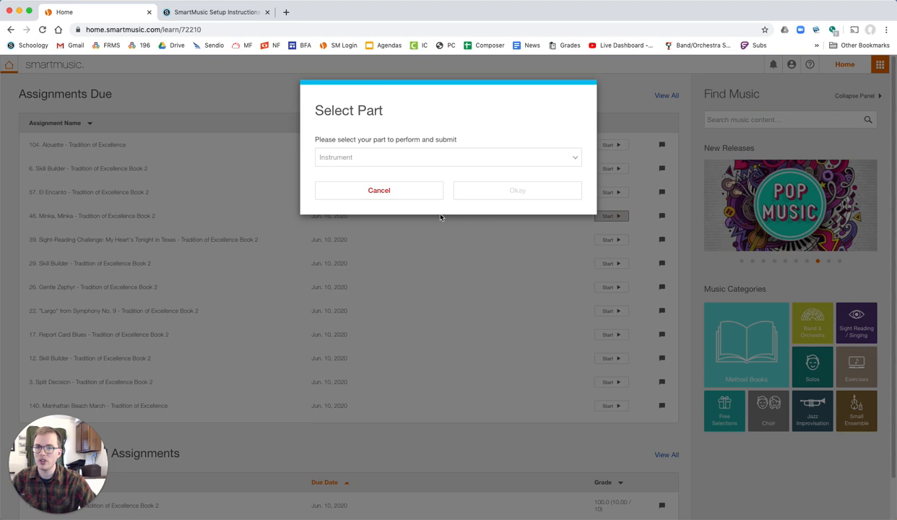
- Choose Bb Trumpet/Cornet as the instrument and start, opening the Minka, Minka score
left_click(446, 156)
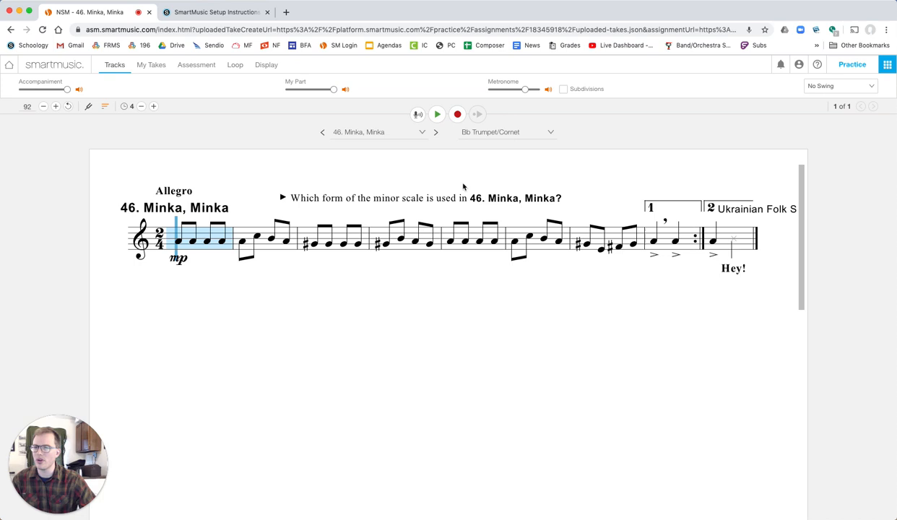
mouse_move(344, 331)
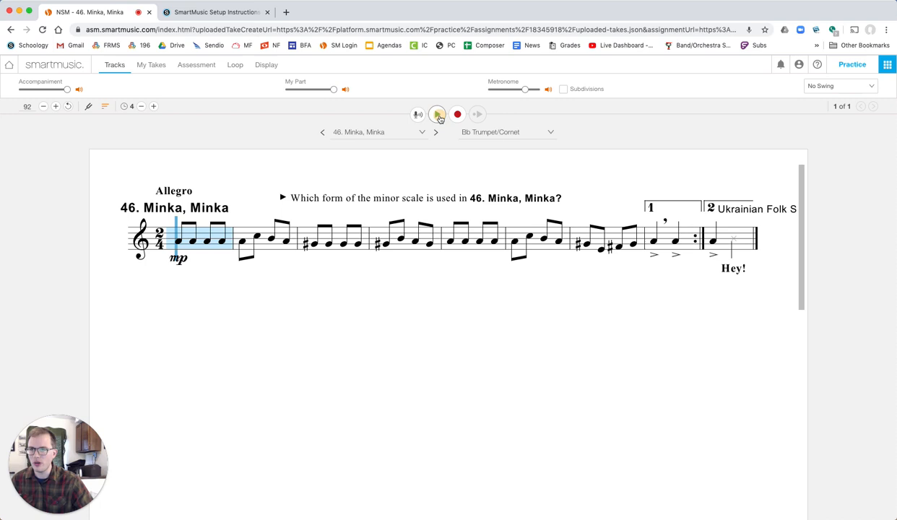
left_click(436, 114)
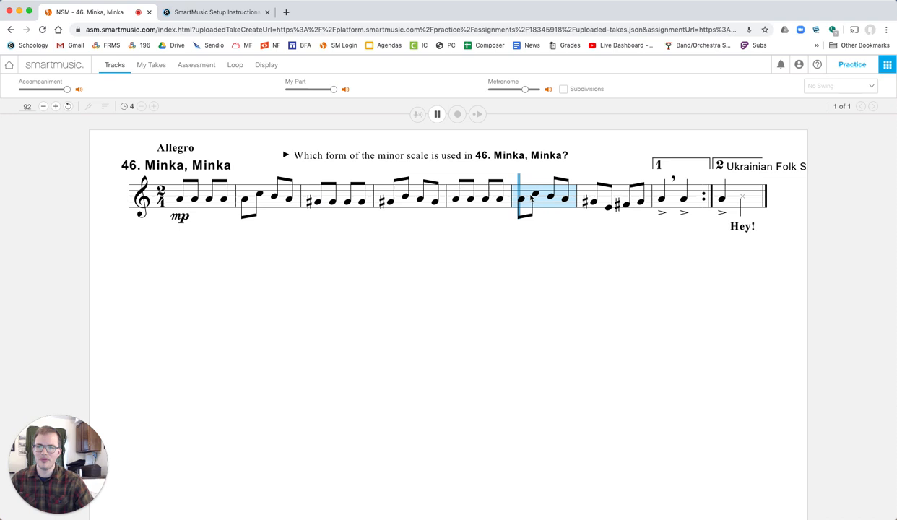
left_click(263, 197)
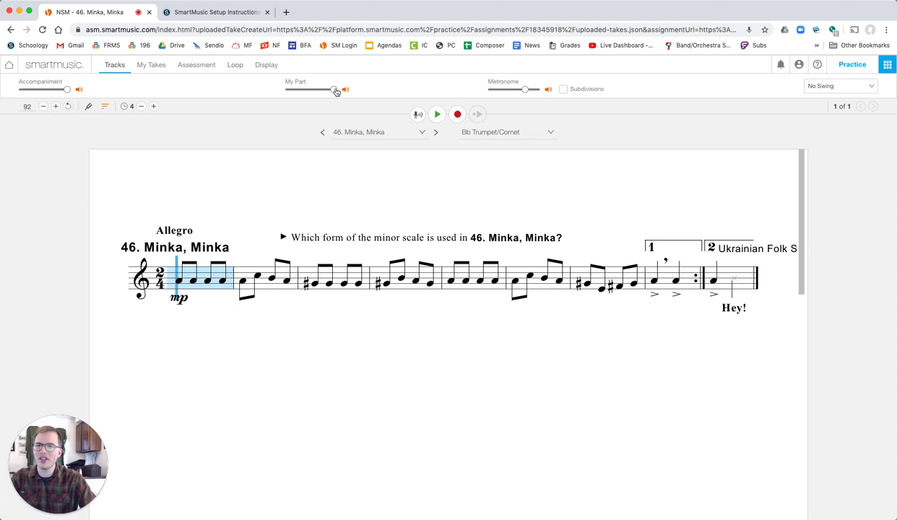
- Lower the My Part volume slightly using the toolbar slider
left_click_drag(335, 90, 296, 89)
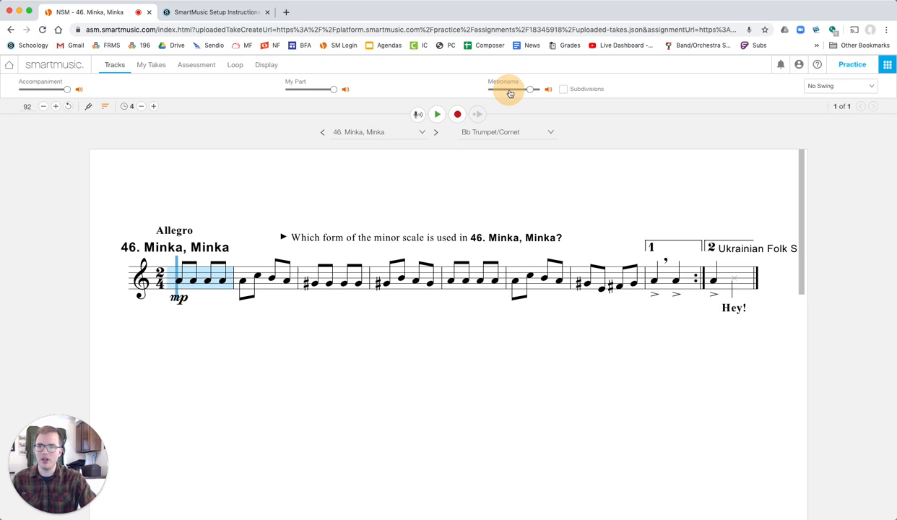
mouse_move(254, 125)
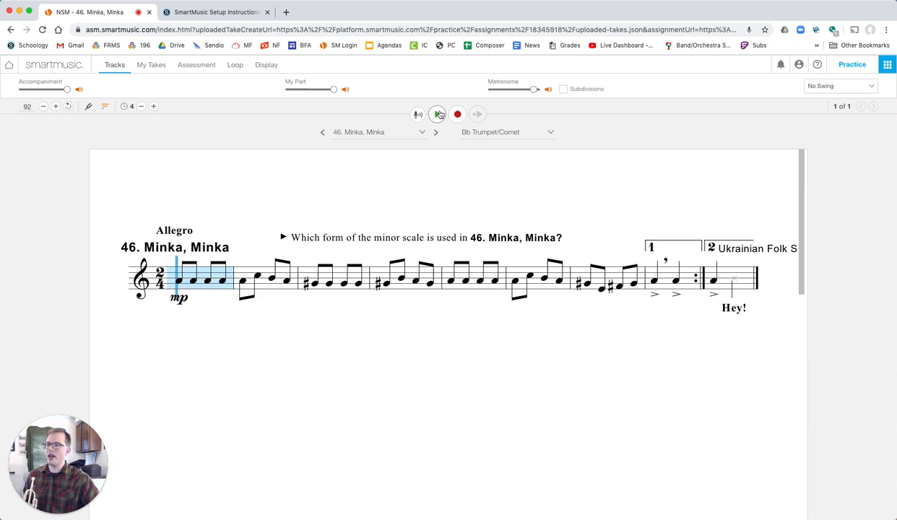
left_click(439, 114)
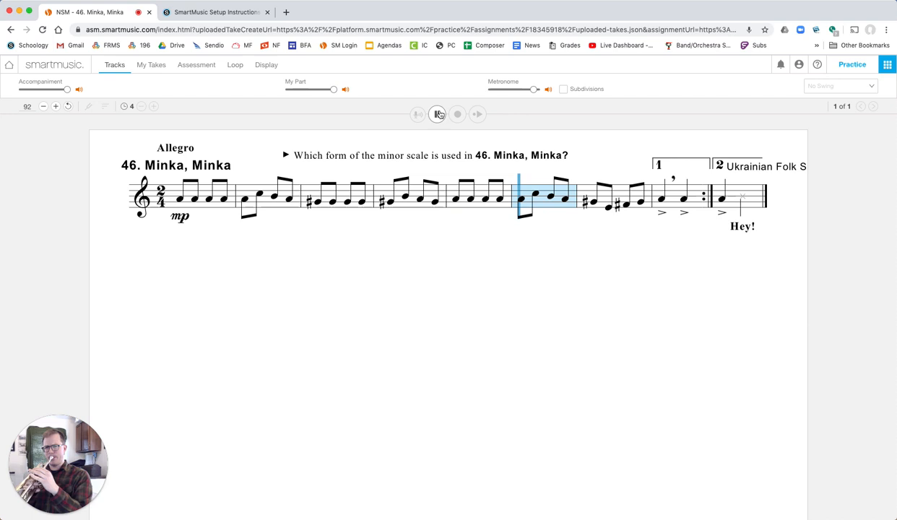
left_click(437, 113)
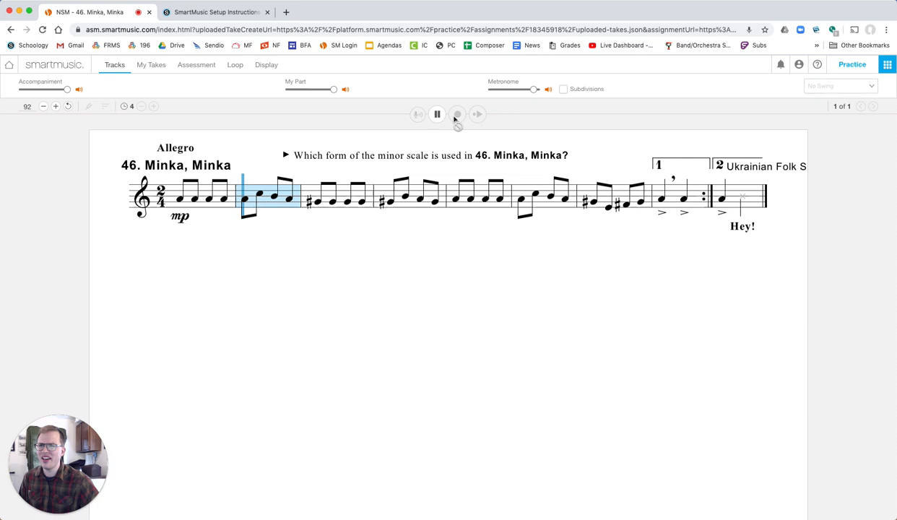
left_click(436, 113)
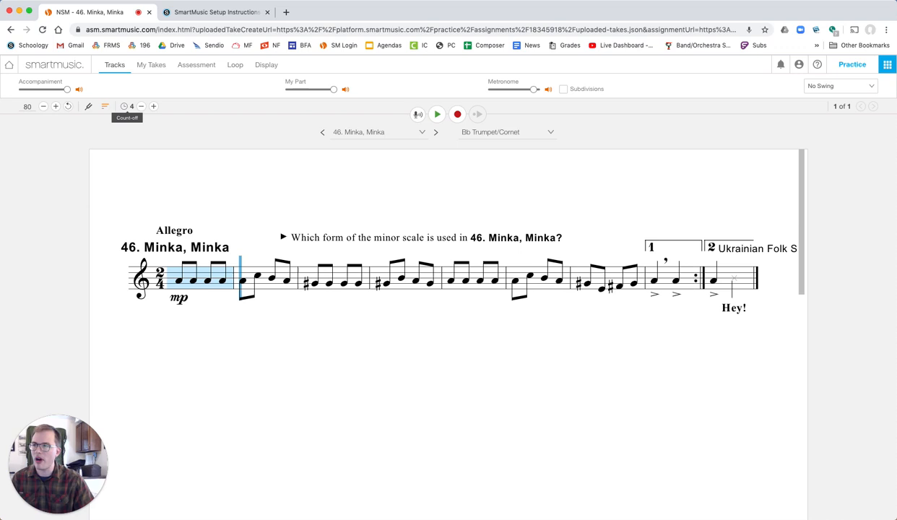
mouse_move(26, 107)
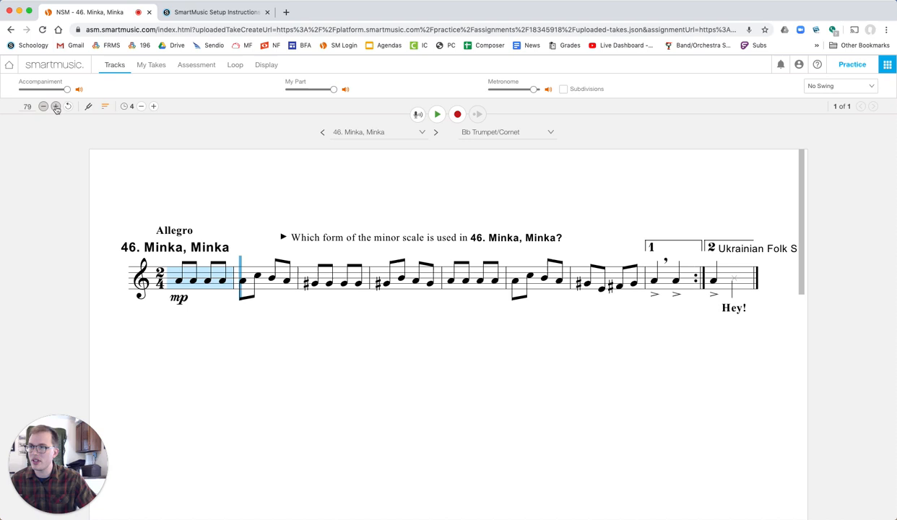
- Nudge the playback tempo up so it settles at 80
left_click(55, 107)
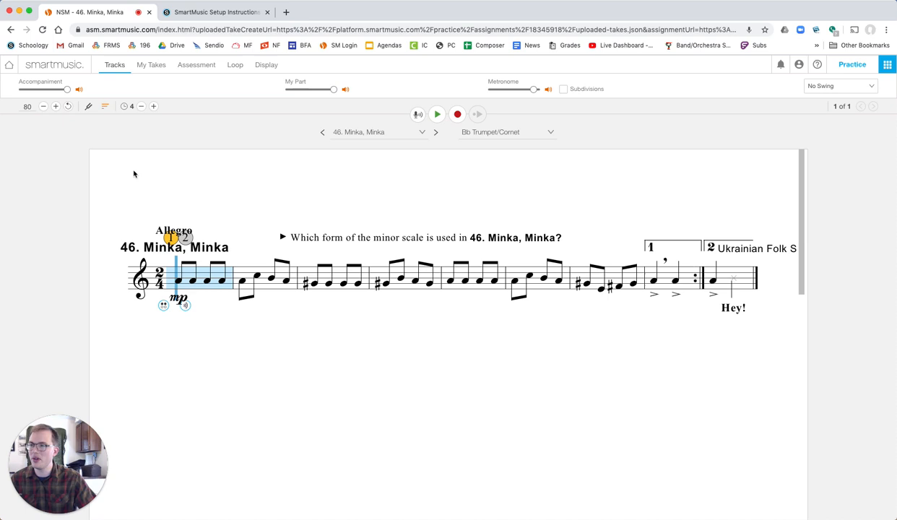
left_click(436, 114)
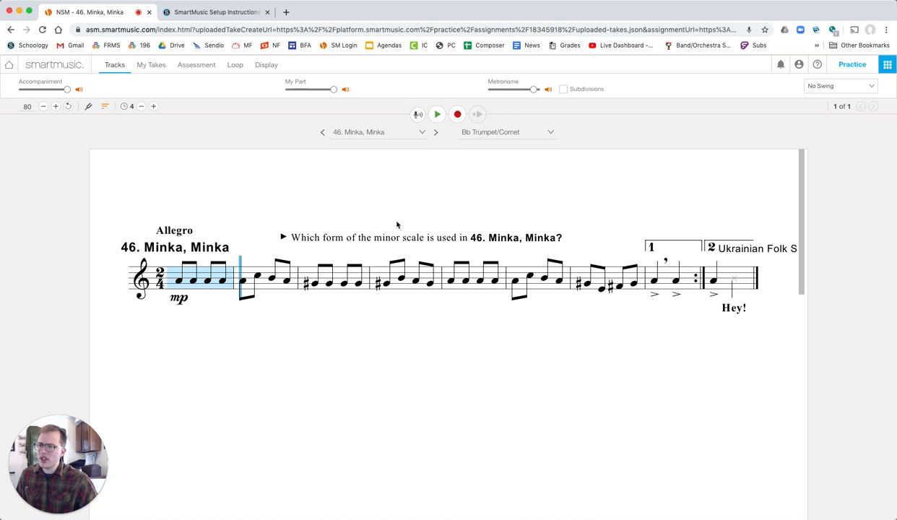
mouse_move(315, 288)
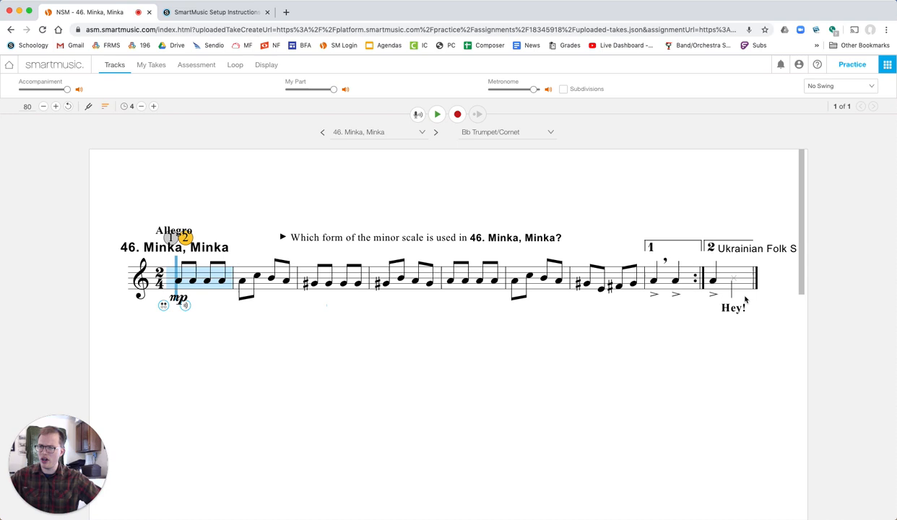
mouse_move(245, 131)
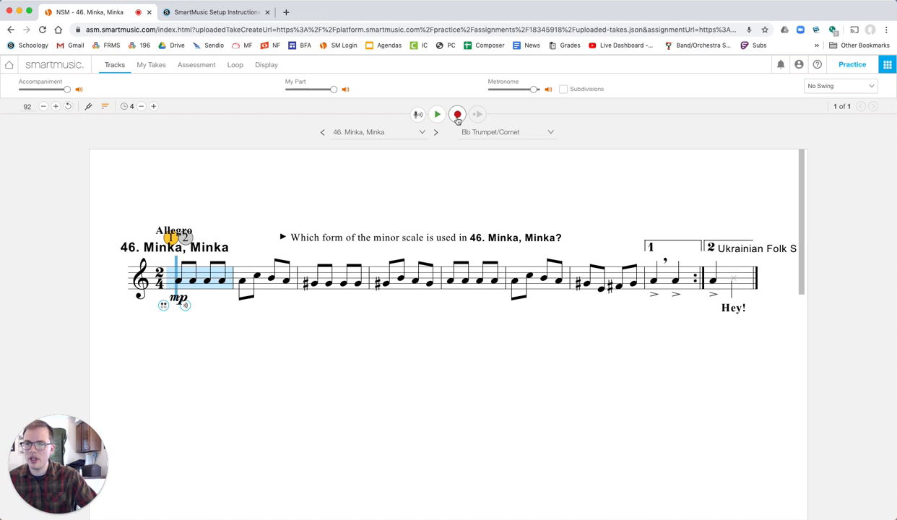
- Begin a recording with Melodic Through Microphone as the assessment mode and device
left_click(456, 114)
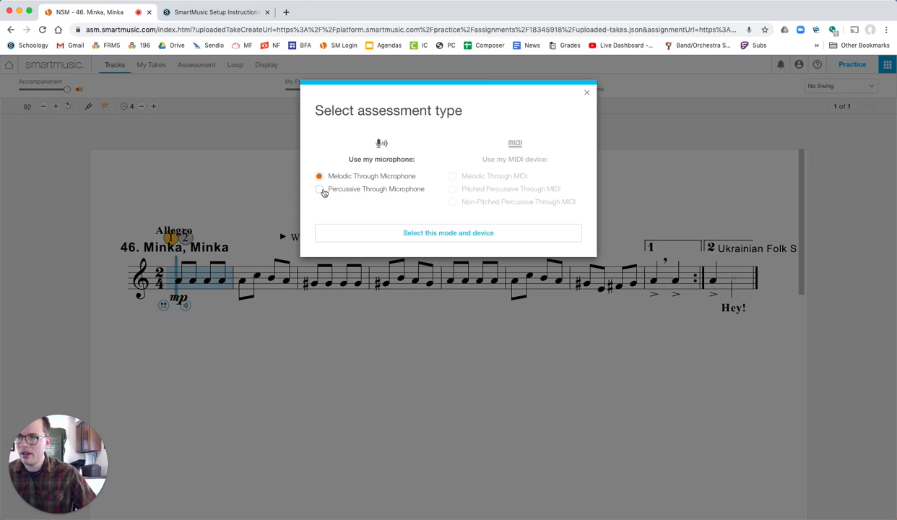
left_click(319, 188)
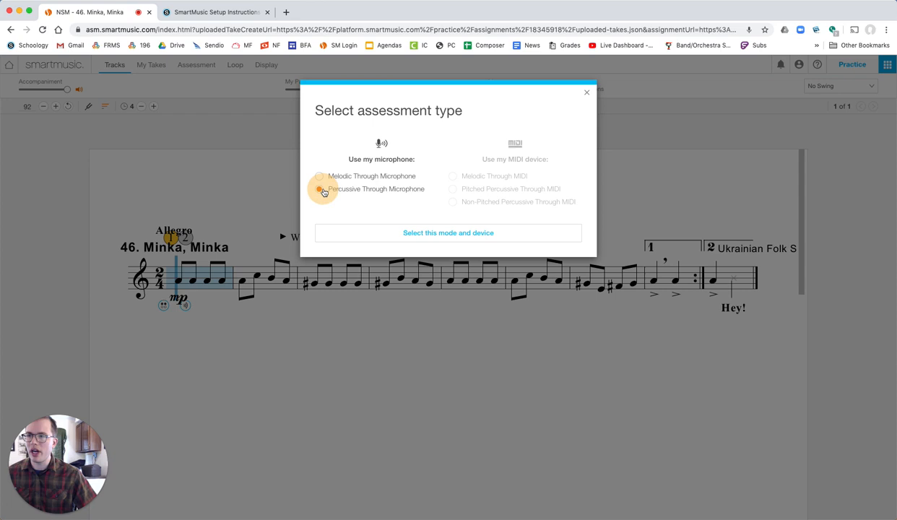
left_click(448, 233)
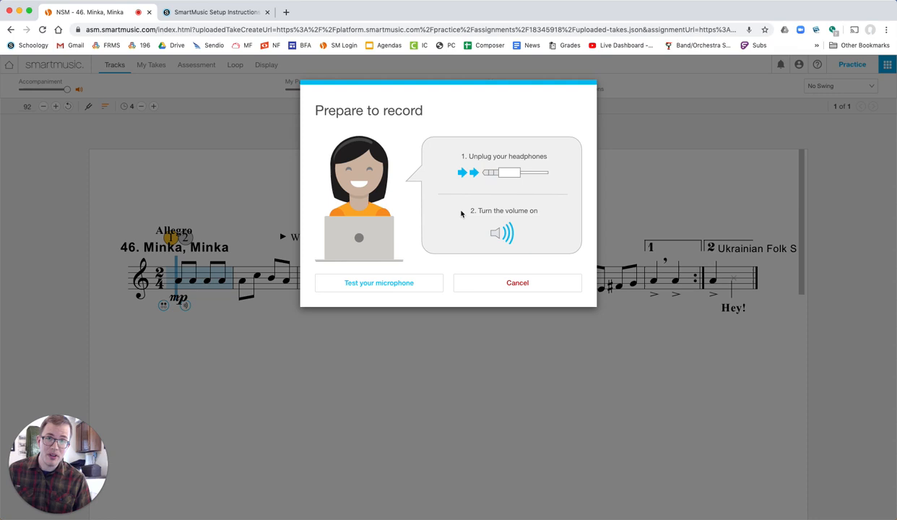
mouse_move(416, 277)
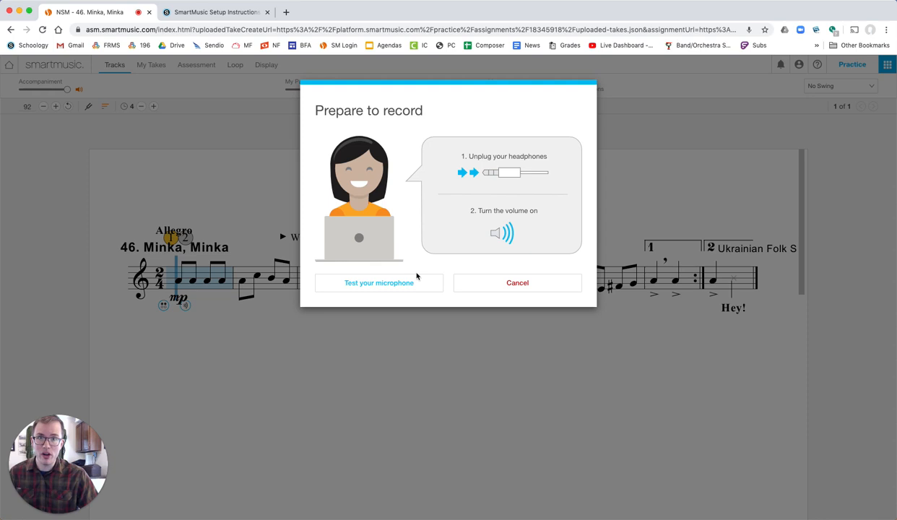
- Run the microphone test in Prepare to record until it reports Success
left_click(379, 281)
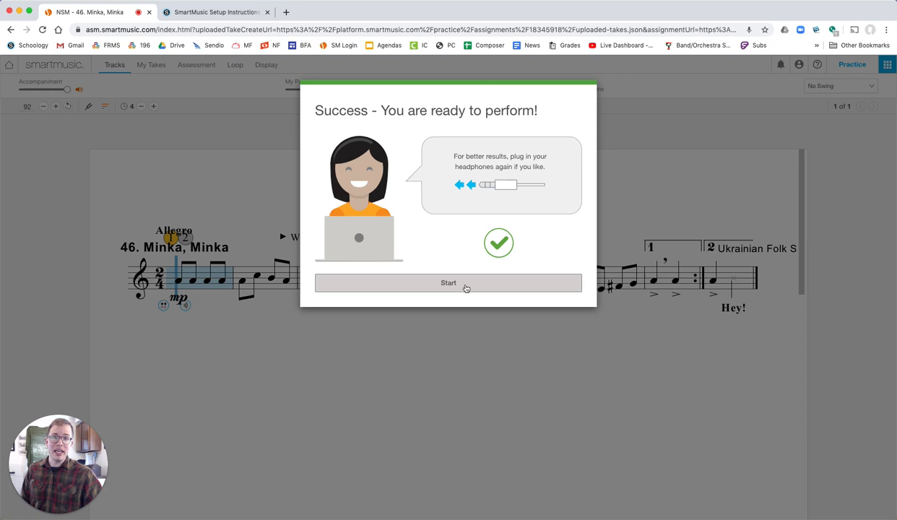
- Perform take 1 of Minka, Minka, graded at 87% with a few red notes
left_click(448, 282)
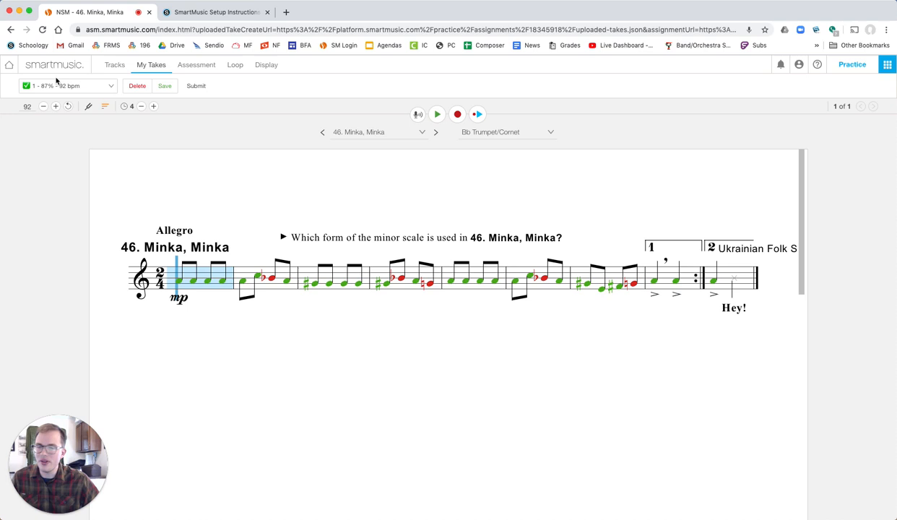
mouse_move(190, 298)
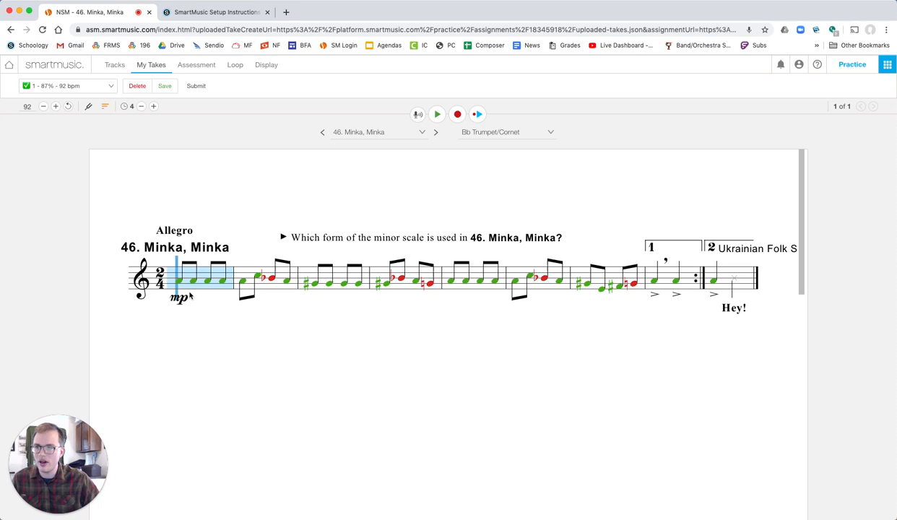
- Record take 2 of the piece, scoring 100% with every note green
left_click(248, 277)
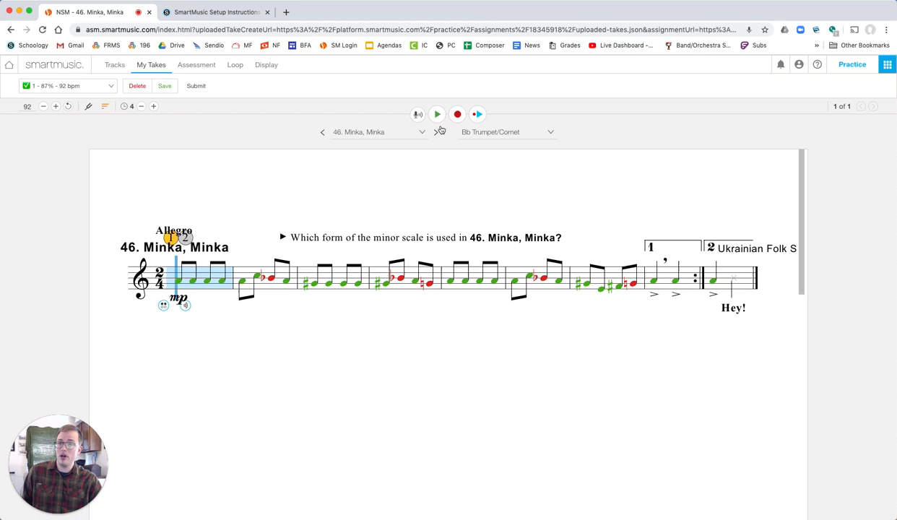
left_click(436, 113)
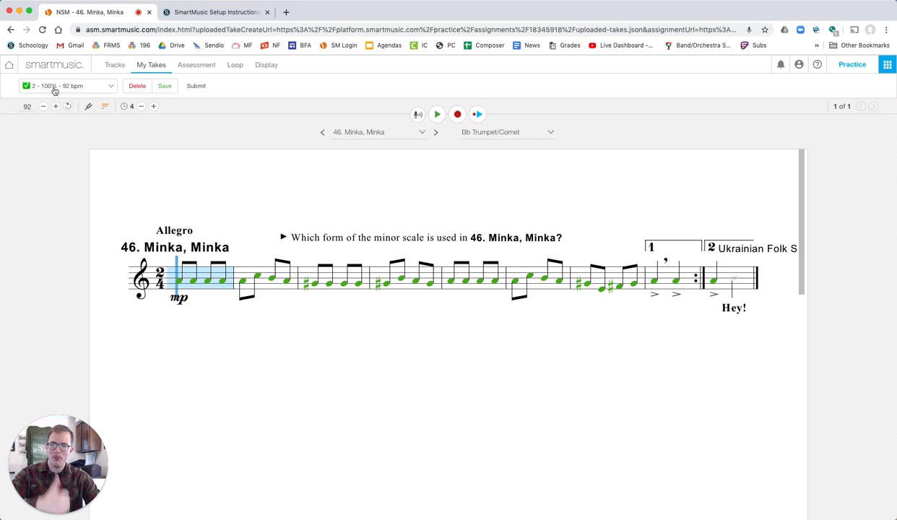
- Play back part of the 100% take, then stop the playback
left_click(436, 113)
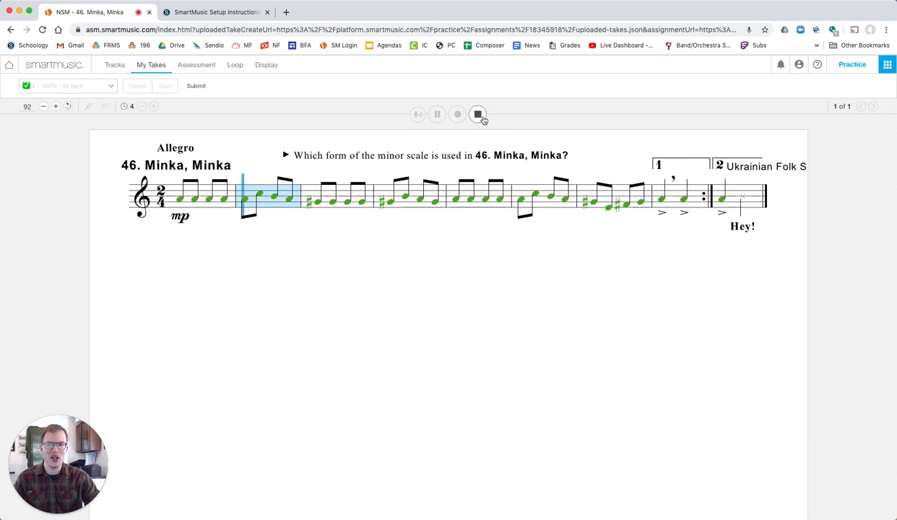
left_click(477, 114)
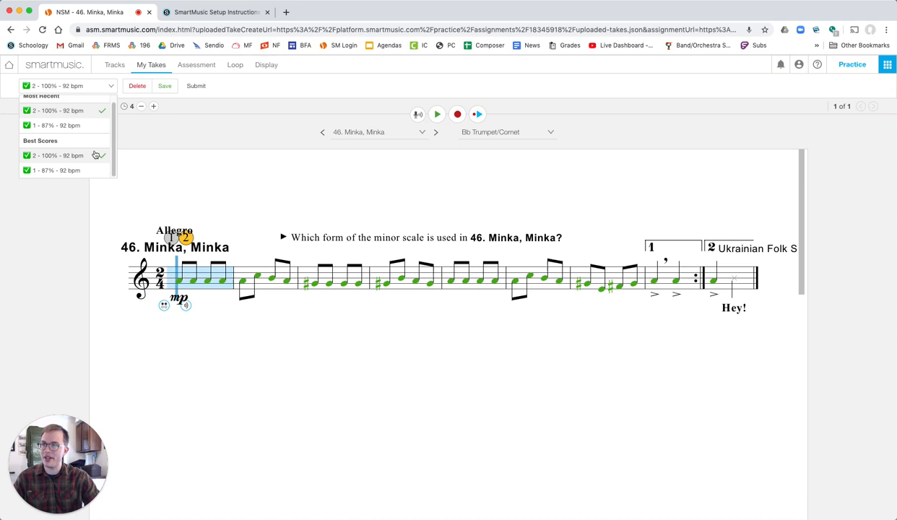
- Submit the 100% take with the comment 'I love Minka Minka', starting MP3 encoding
left_click(197, 85)
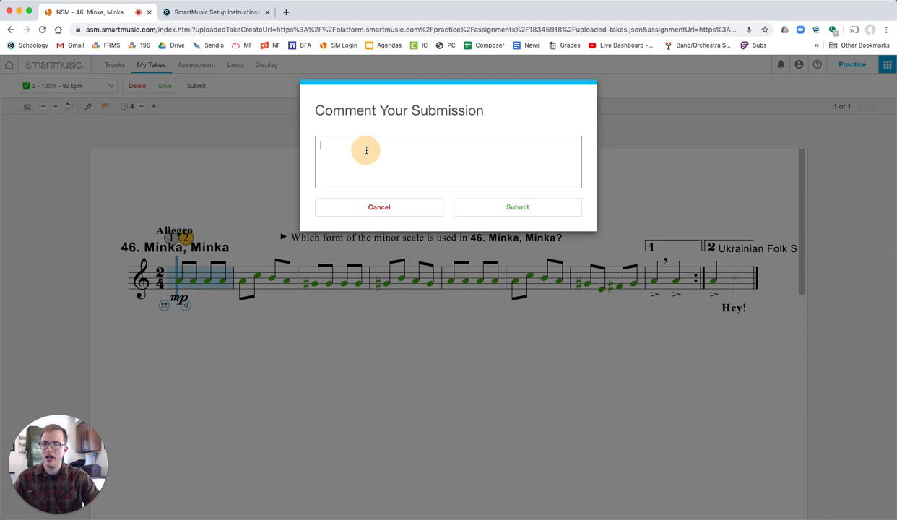
type("I love Minka Minka")
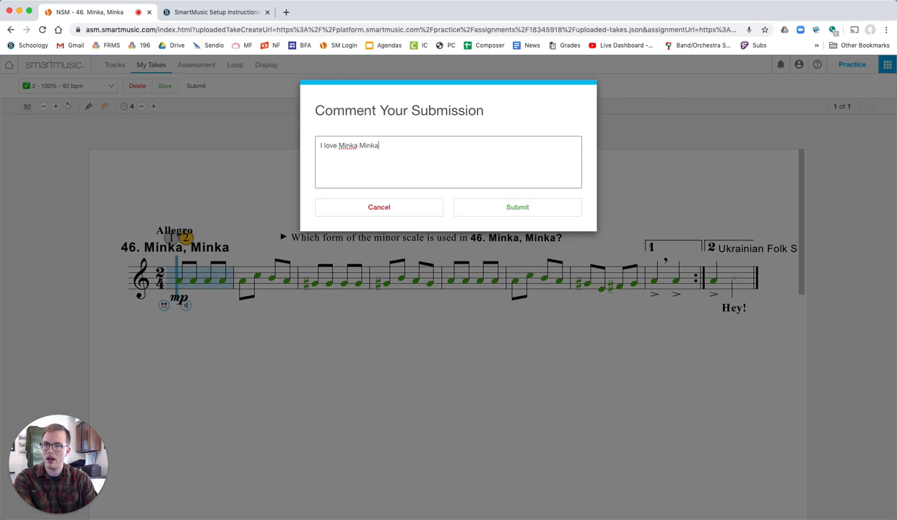
left_click(518, 207)
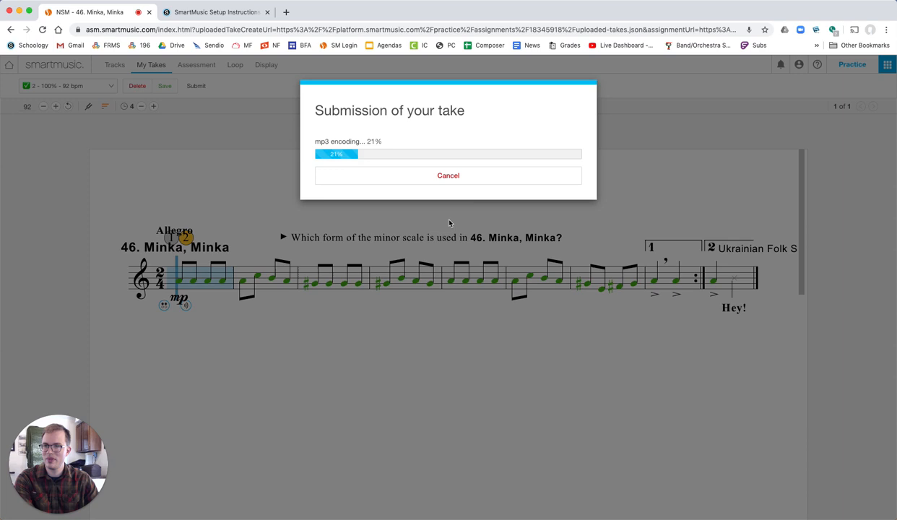